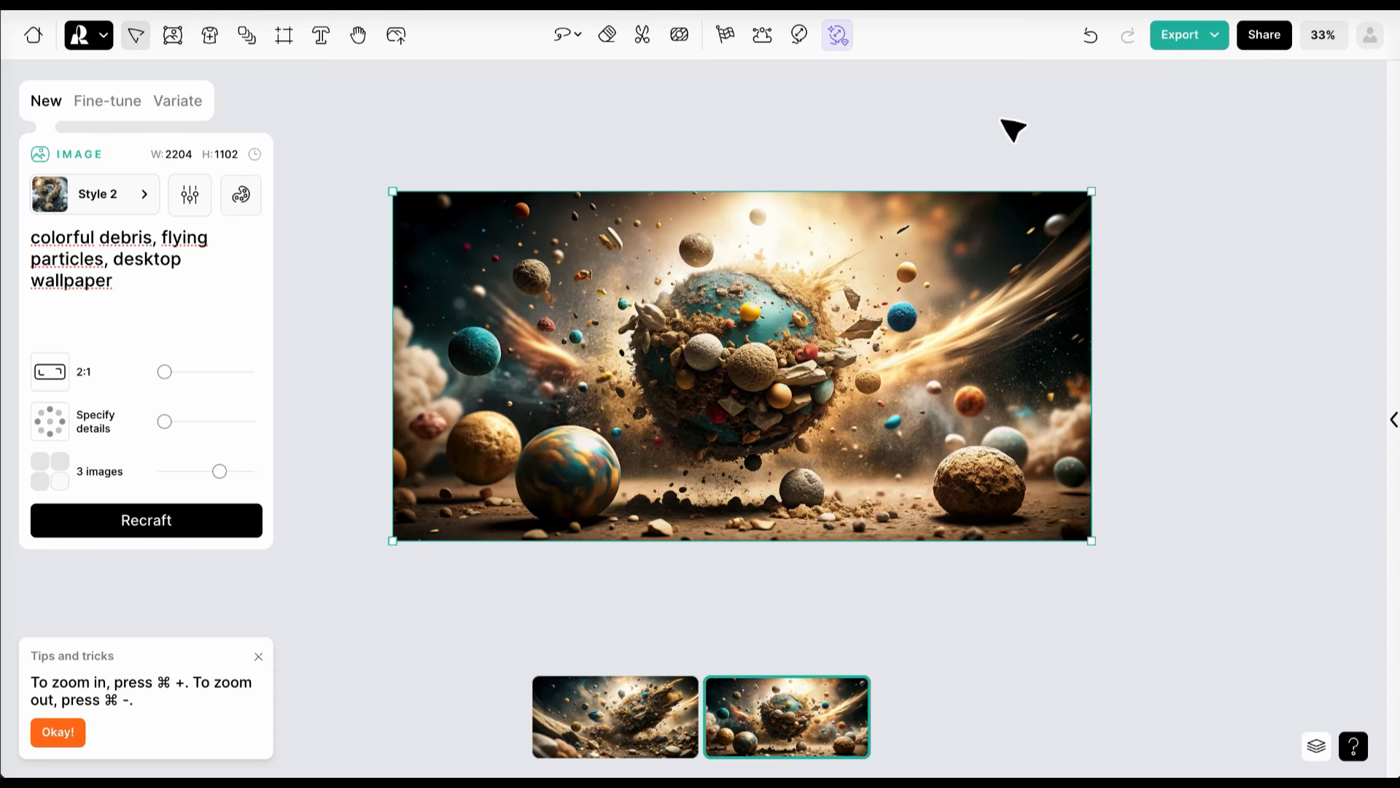
Place a new text box on the canvas just above the space-debris image.
{"action": "left_click", "coordinate": [319, 35]}
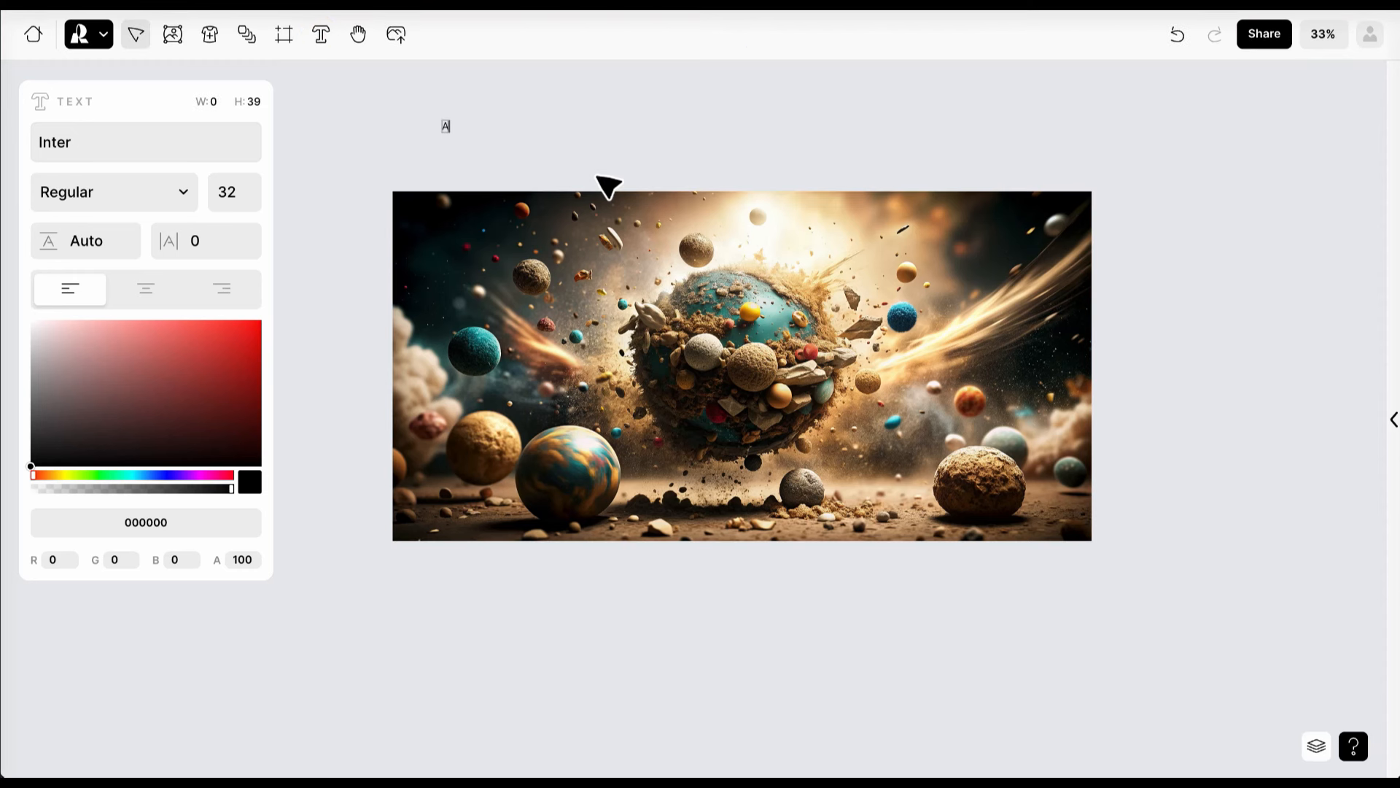
Type 'ABCDEFGHIJLMNOPQRSTUVXYKW' into the text box.
{"action": "type", "text": "ABCDEFGH"}
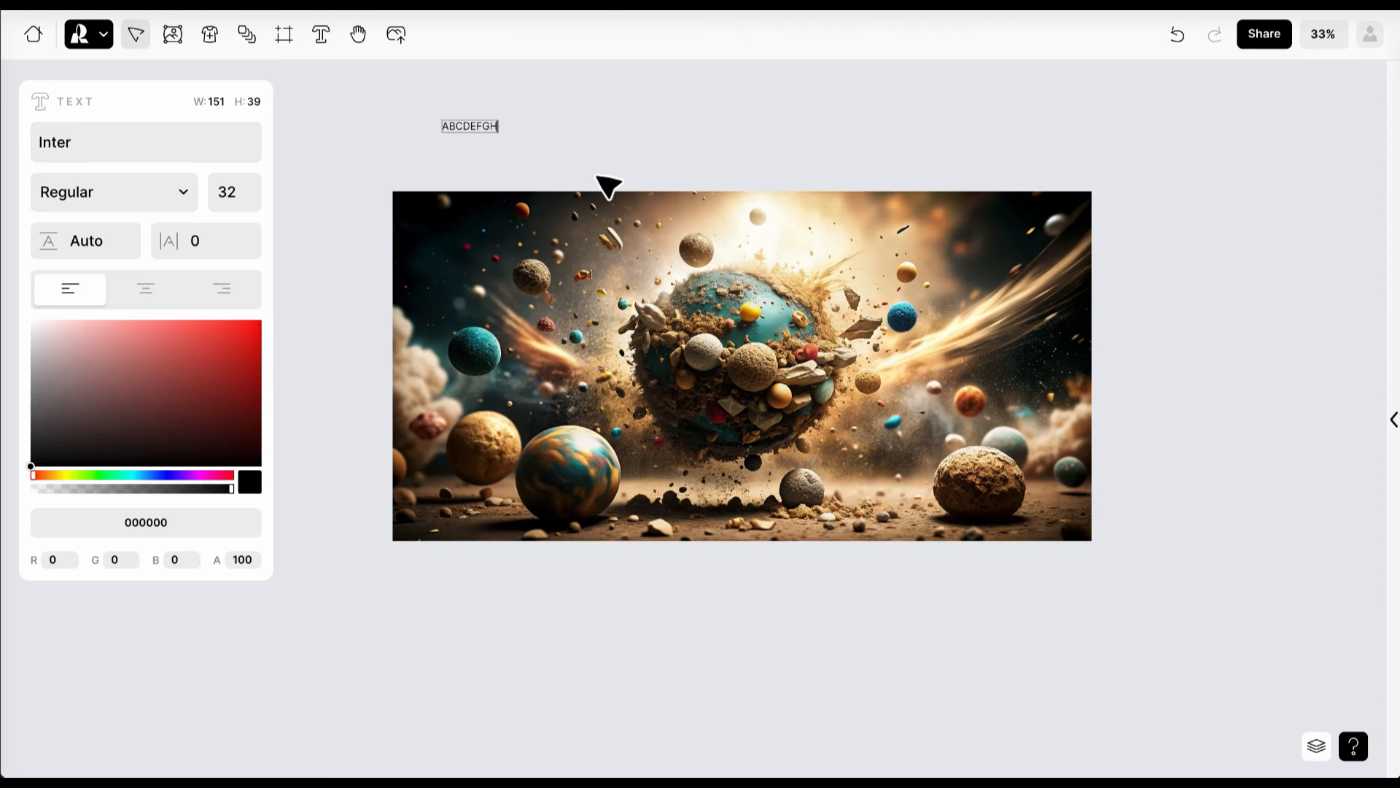
{"action": "type", "text": "IJLMNOPQRSTU"}
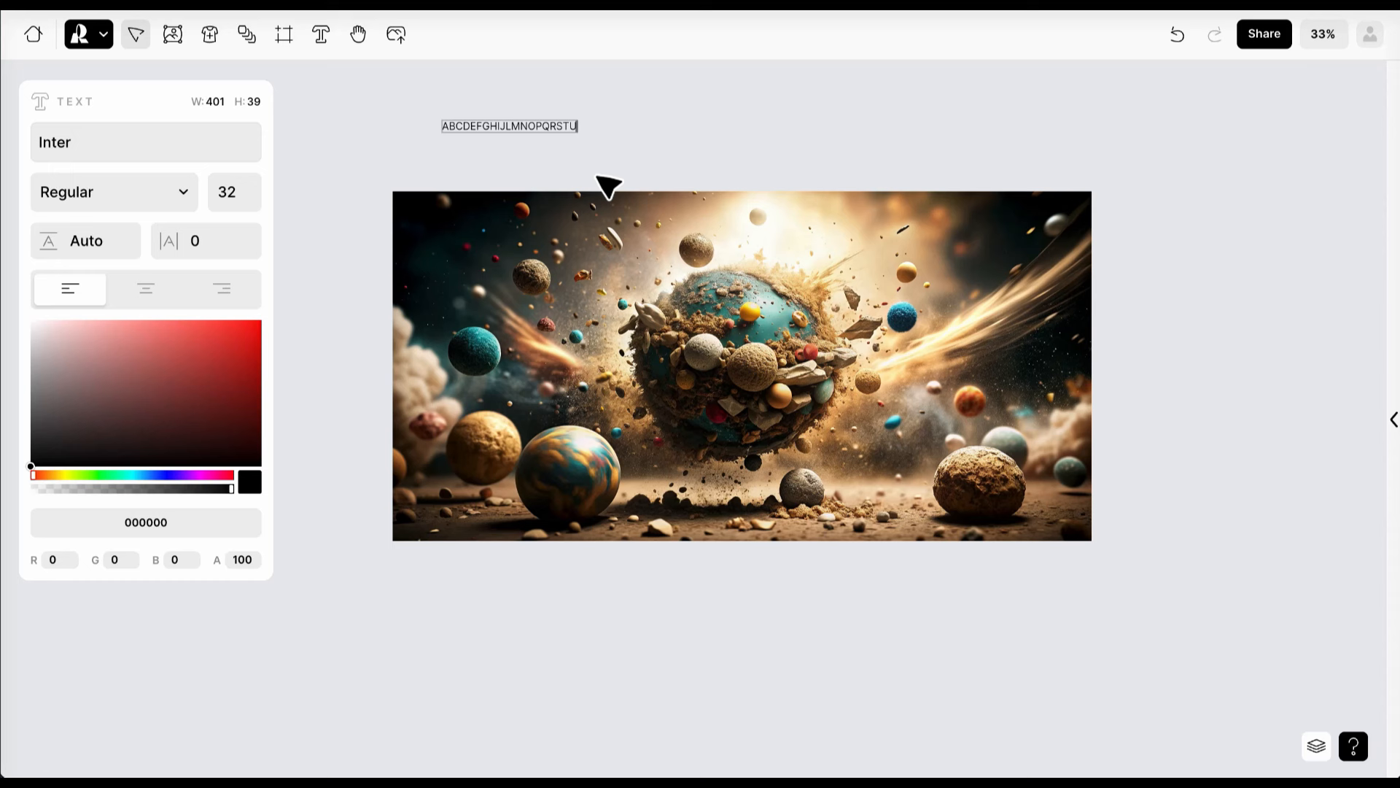
{"action": "type", "text": "VXYKW"}
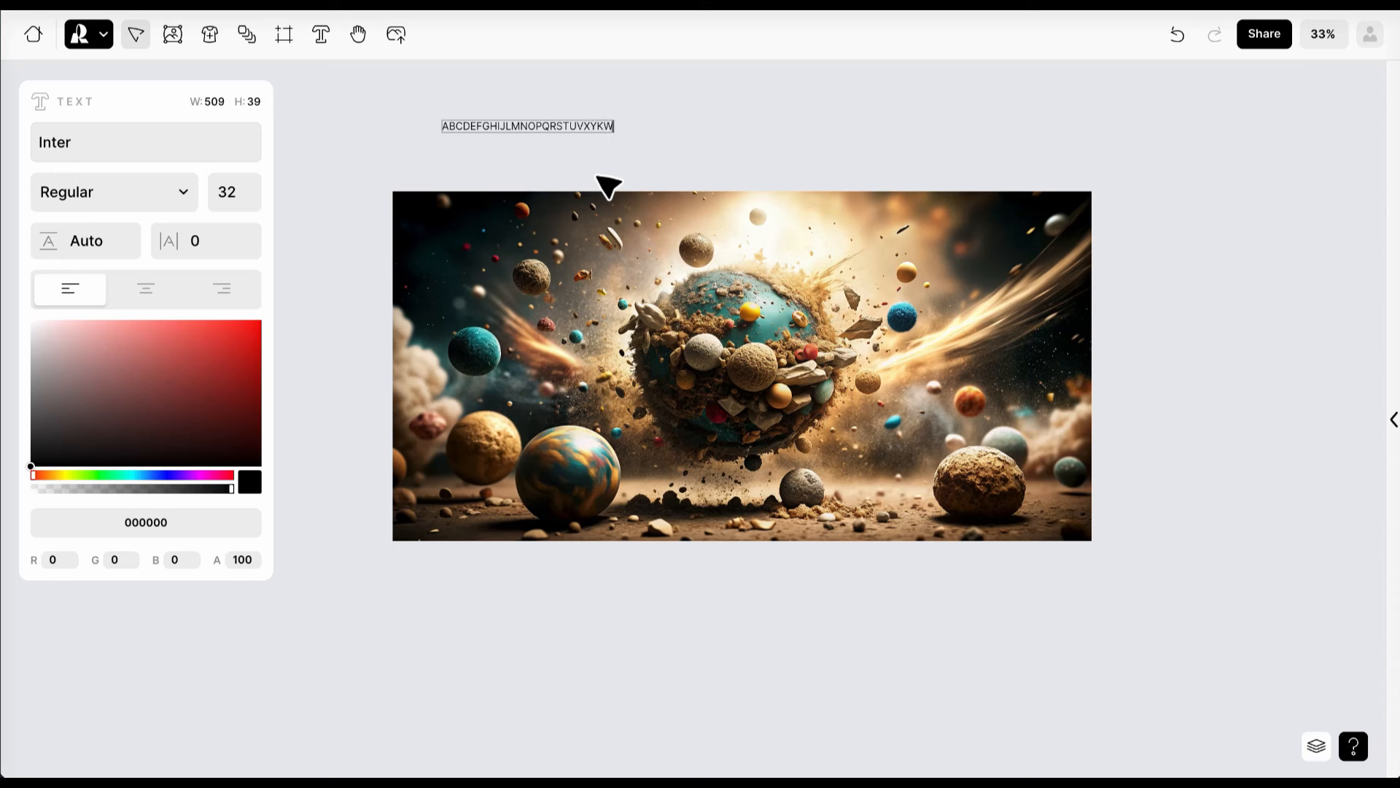
{"action": "left_click", "coordinate": [107, 142]}
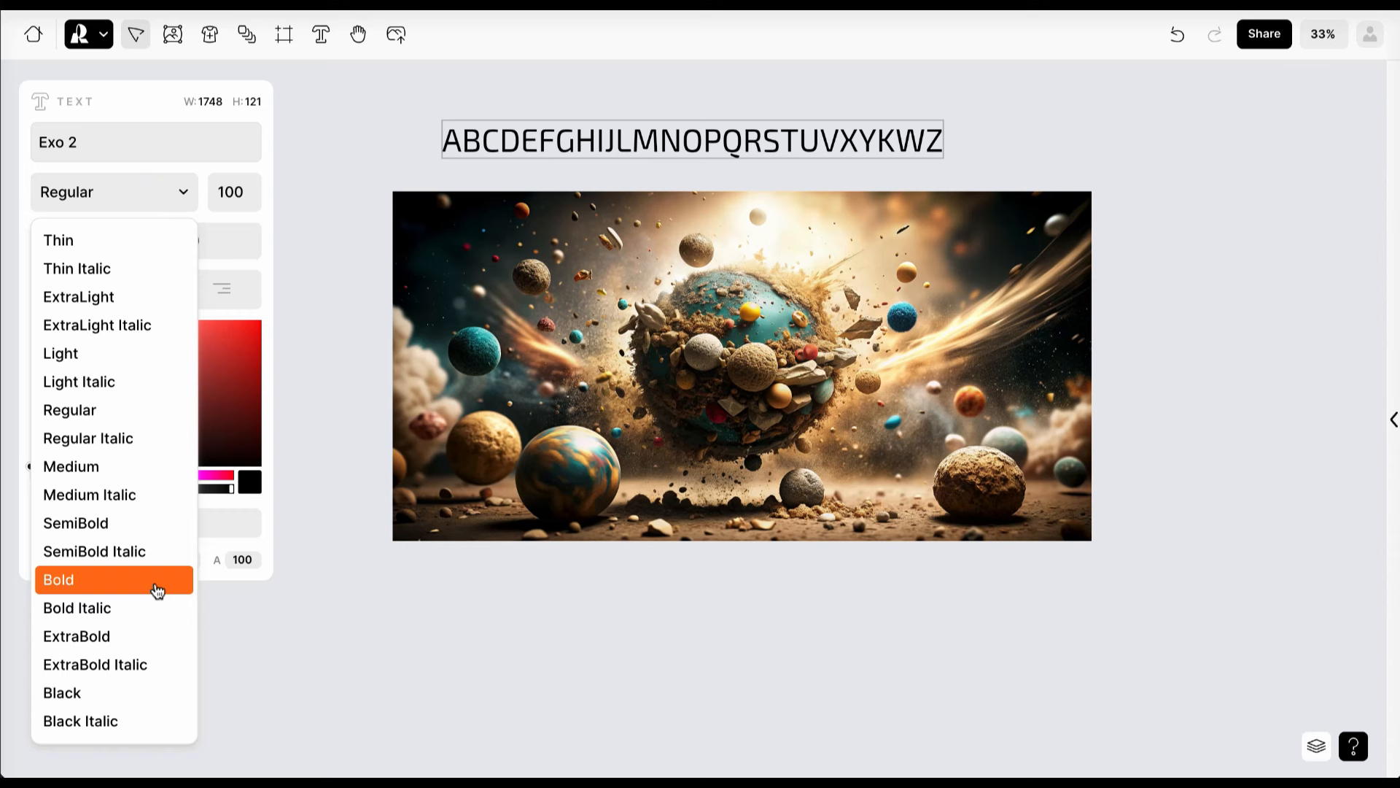
Bold the alphabet text, merge it with the debris image, and save as a custom illustration style.
{"action": "left_click", "coordinate": [94, 663]}
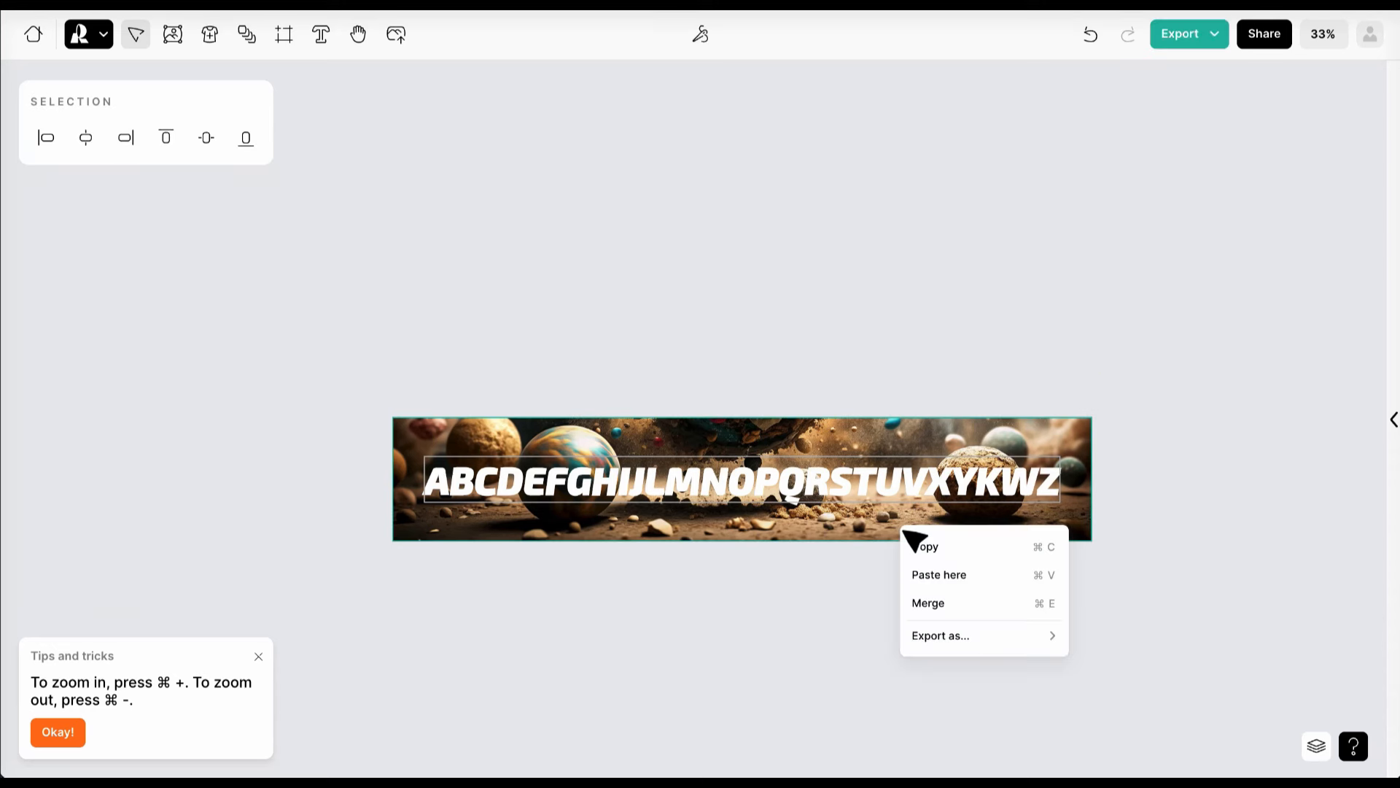
{"action": "left_click", "coordinate": [928, 603]}
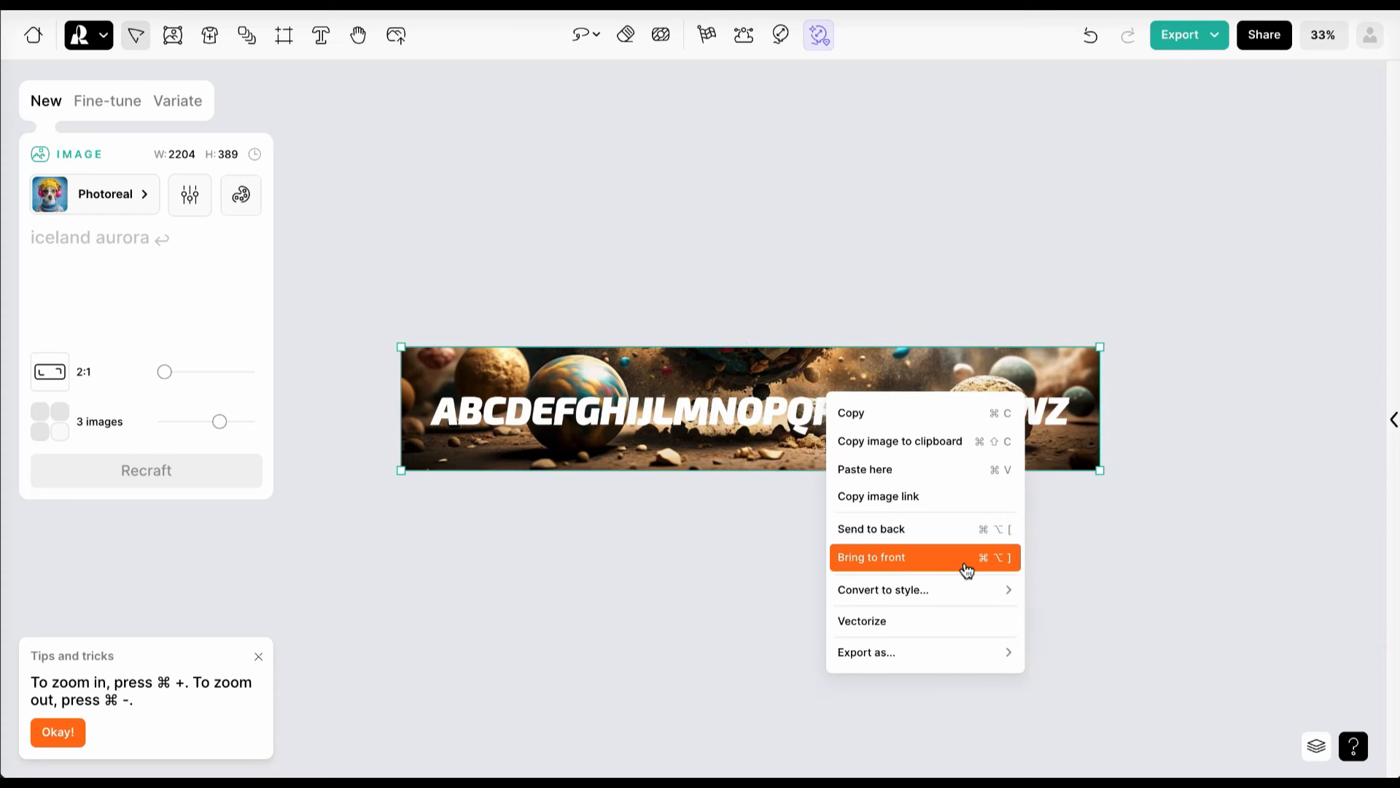
{"action": "mouse_move", "coordinate": [884, 589]}
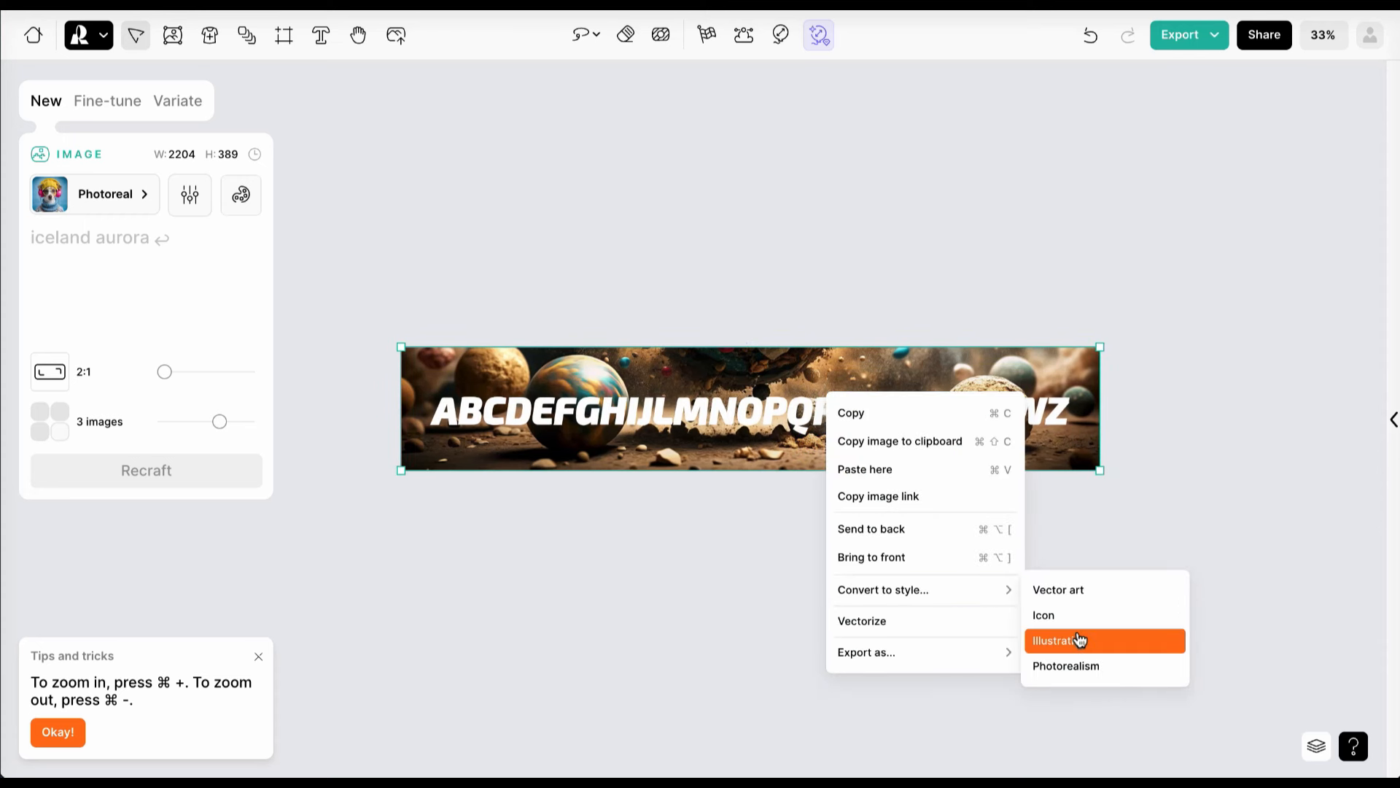
{"action": "left_click", "coordinate": [1078, 640]}
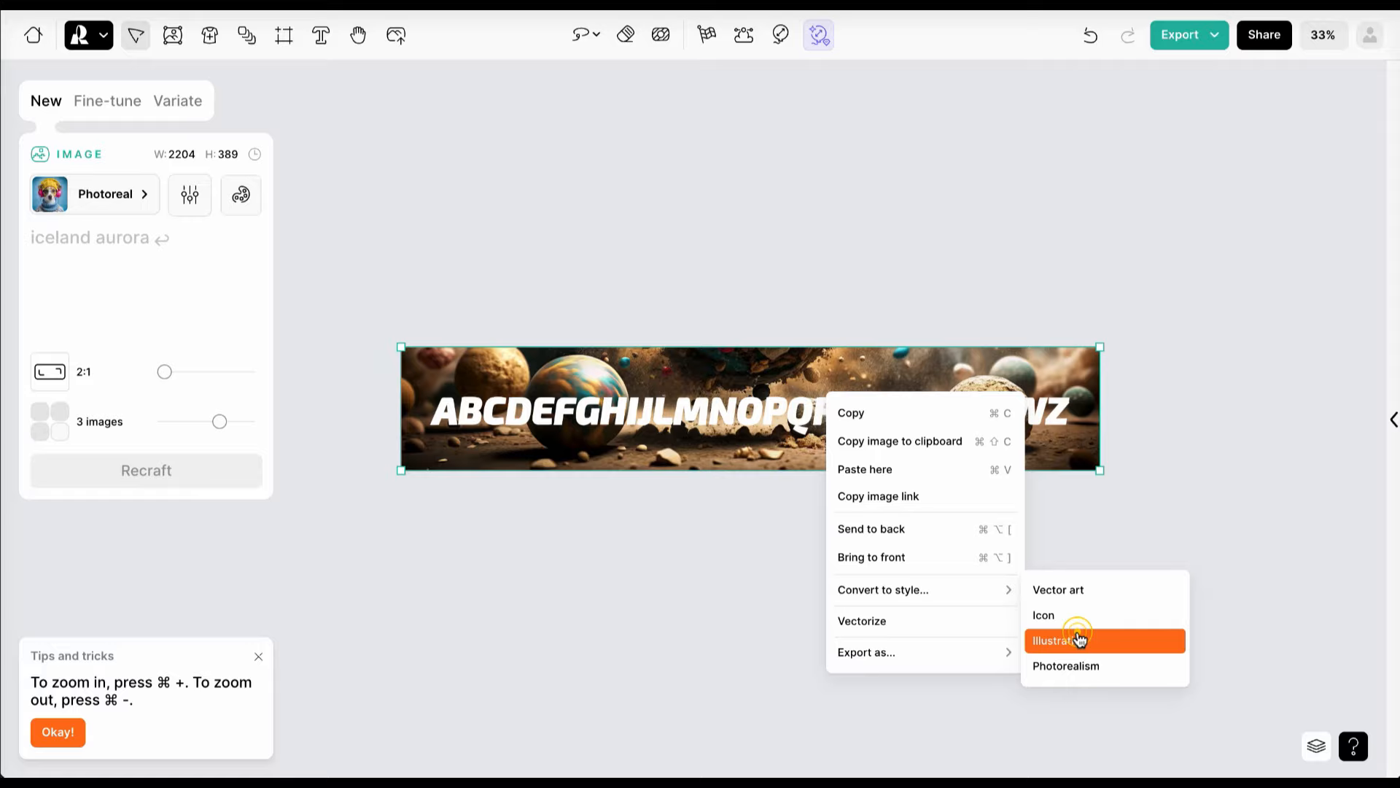
{"action": "left_click", "coordinate": [1063, 641]}
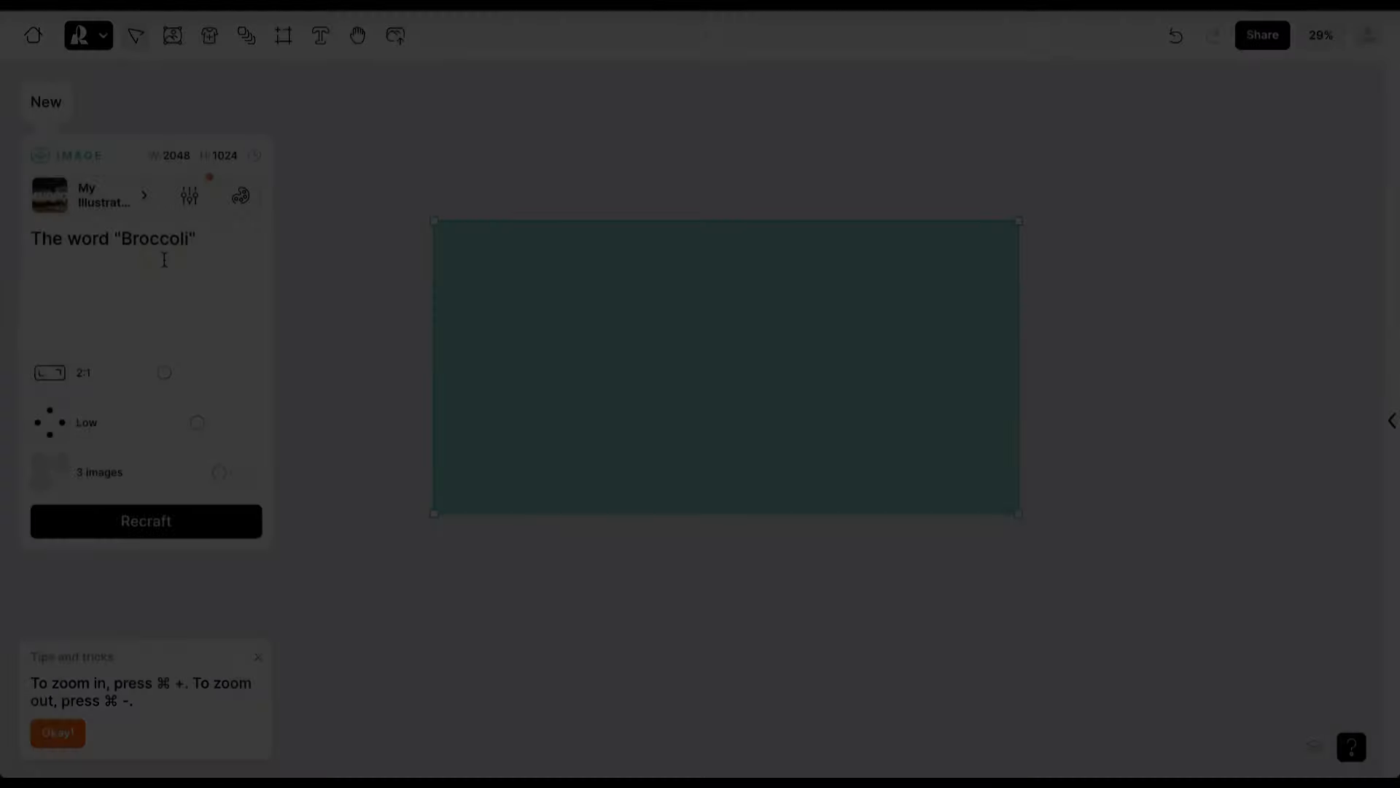
Generate 'Broccoli' images in the custom style and view the second result.
{"action": "left_click", "coordinate": [146, 521]}
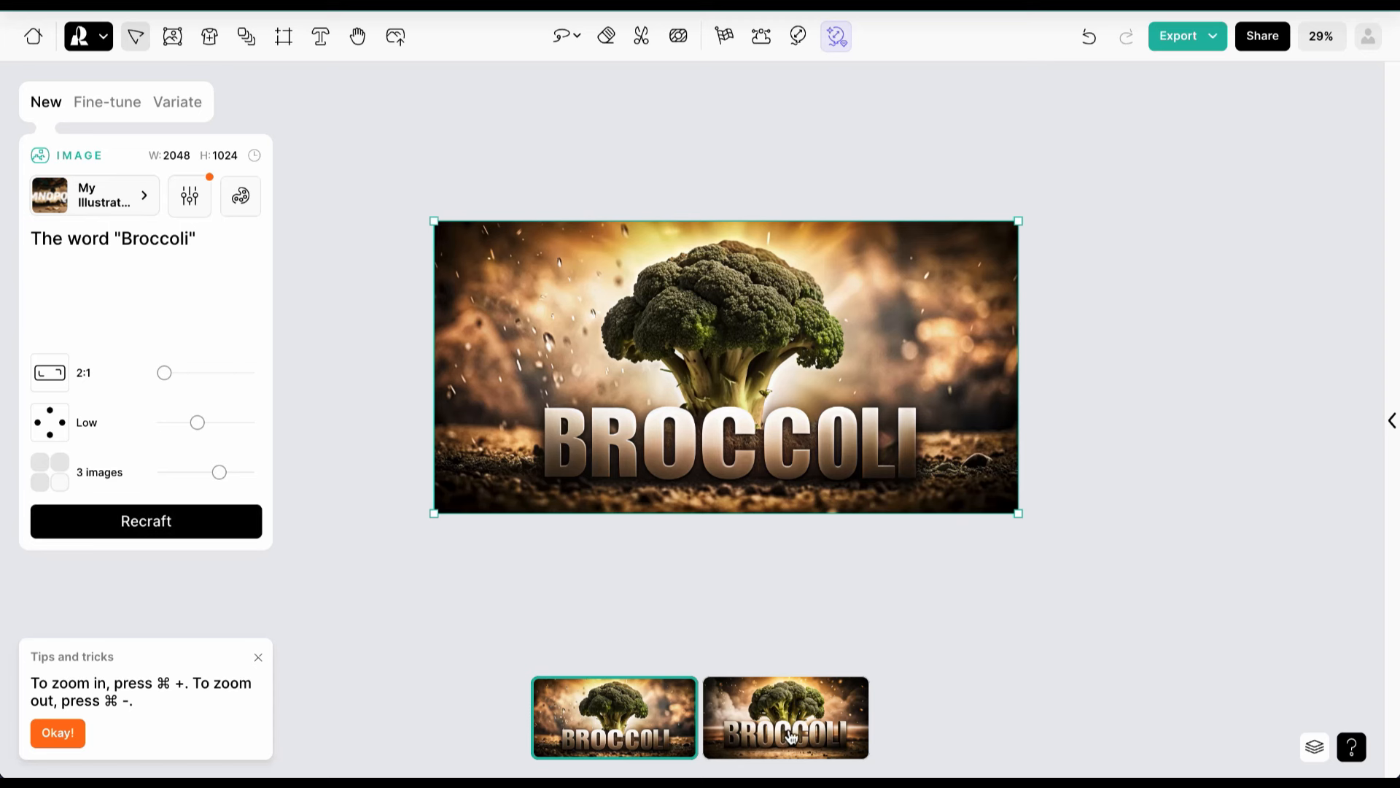
{"action": "left_click", "coordinate": [786, 717]}
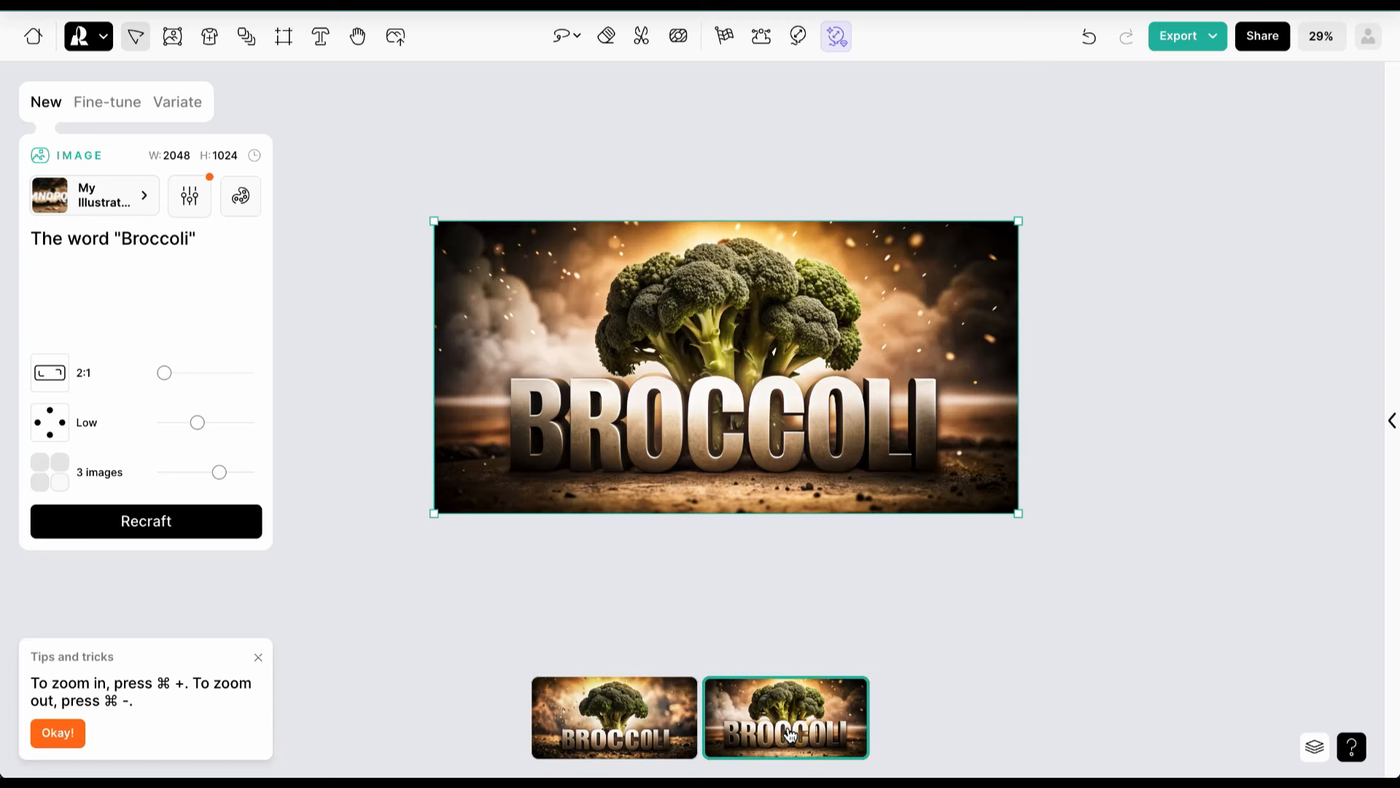